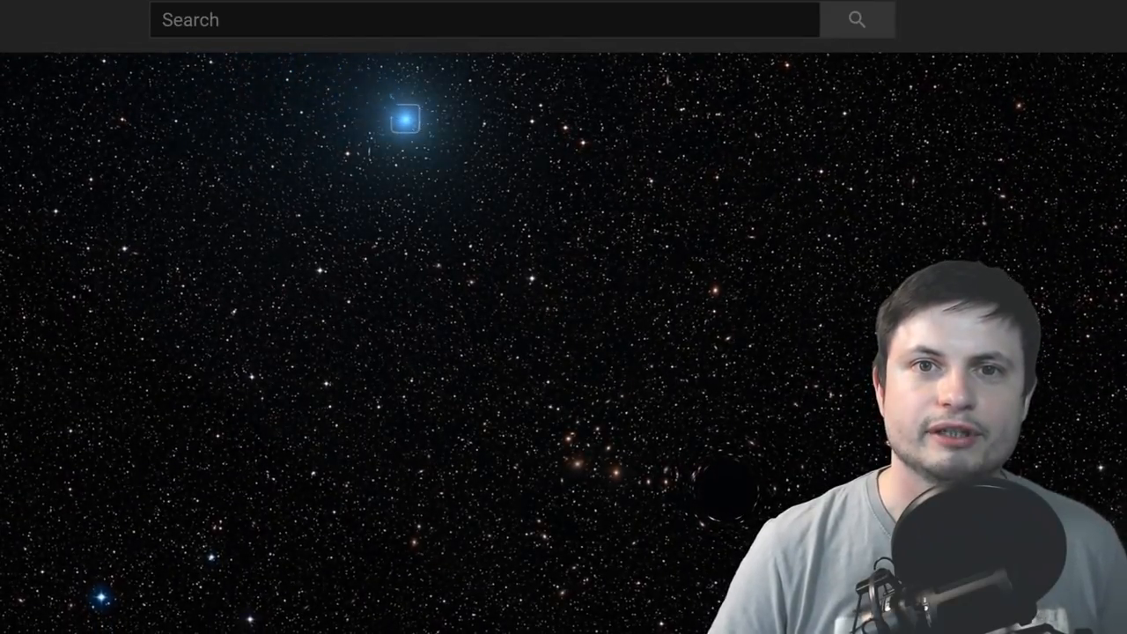
left_click(407, 116)
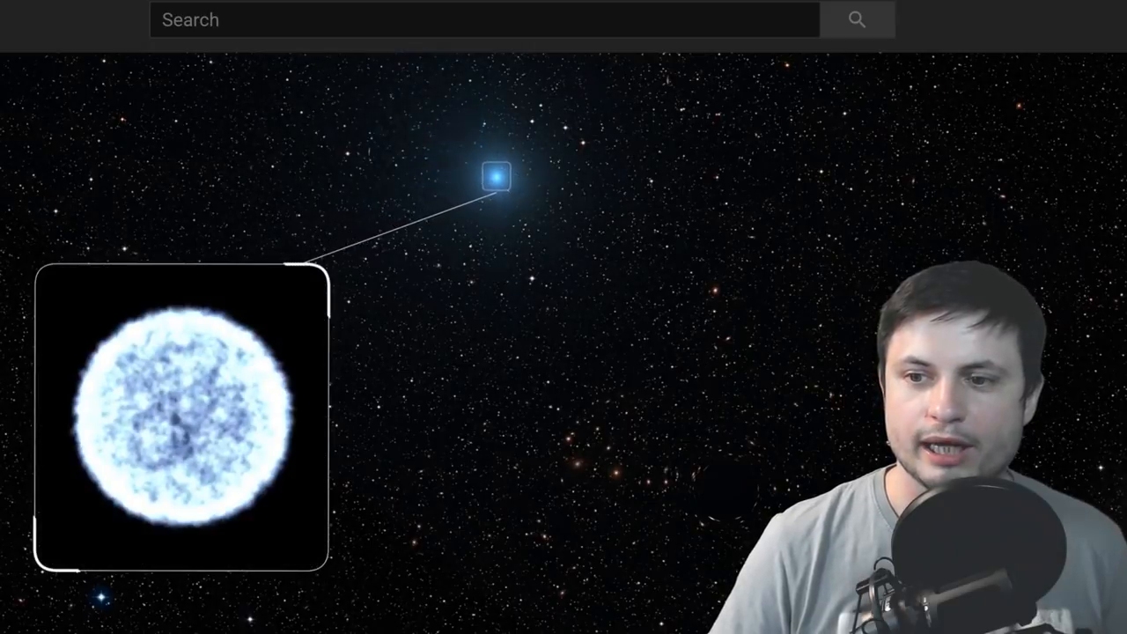